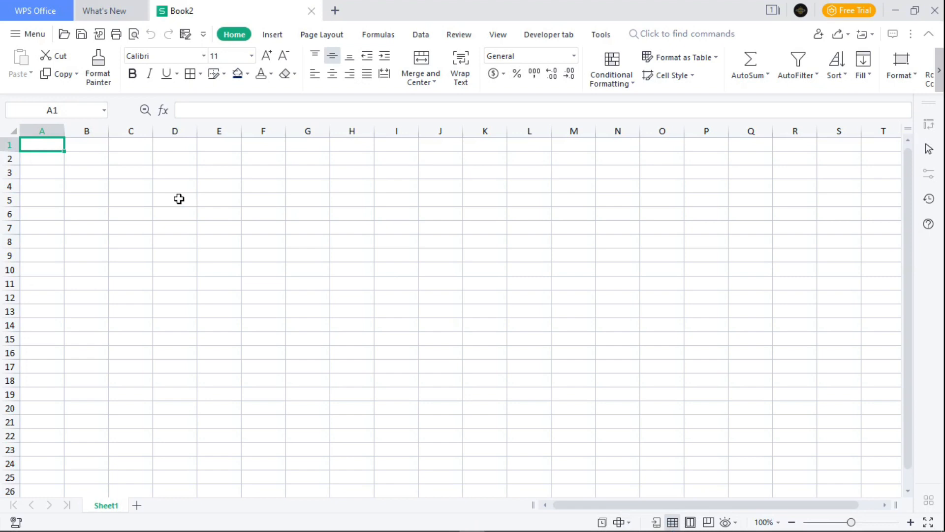
mouse_move(121, 174)
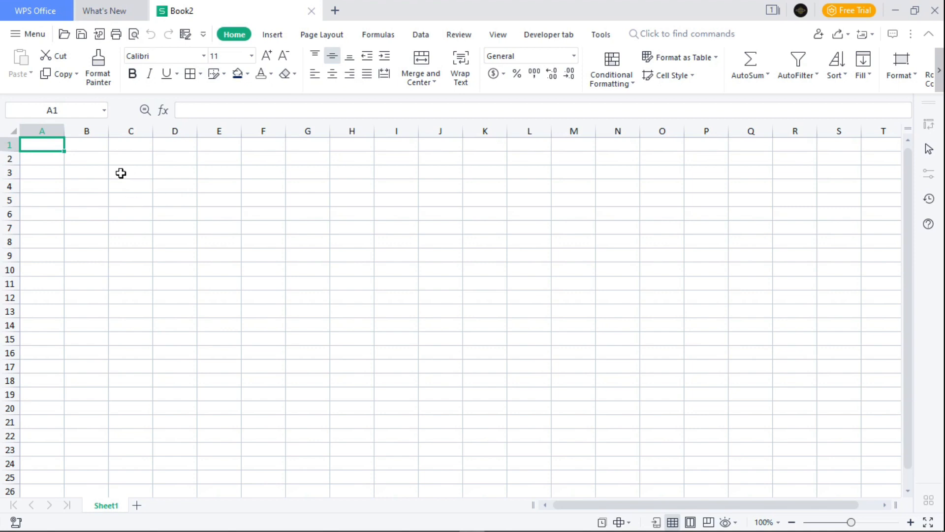
mouse_move(860, 502)
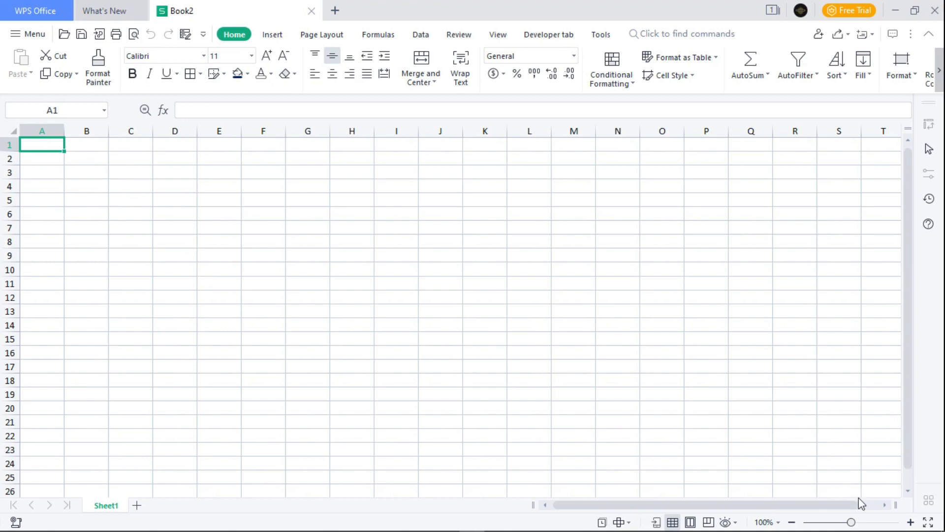
Step: Enter ITEM, QUANTITY and PRICE in A1:C1 and widen column B to fit QUANTITY
click(910, 522)
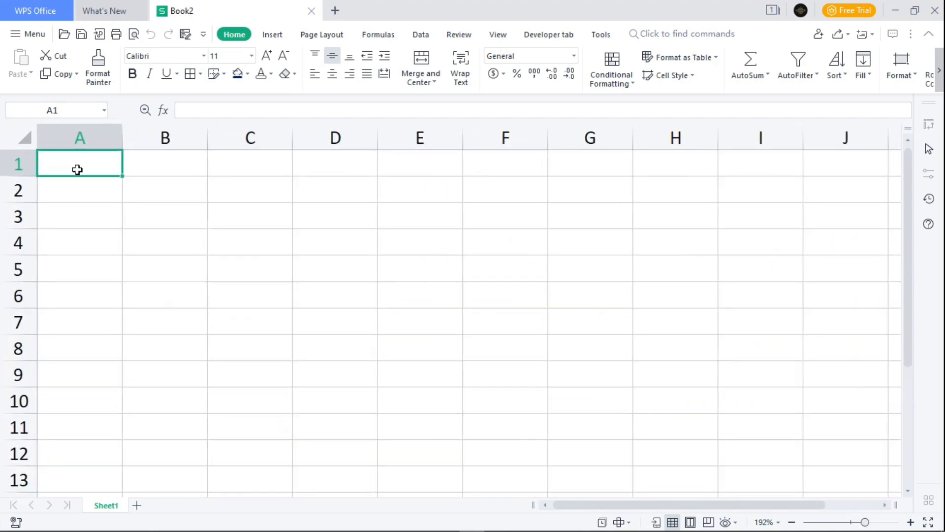
text(ITEM)
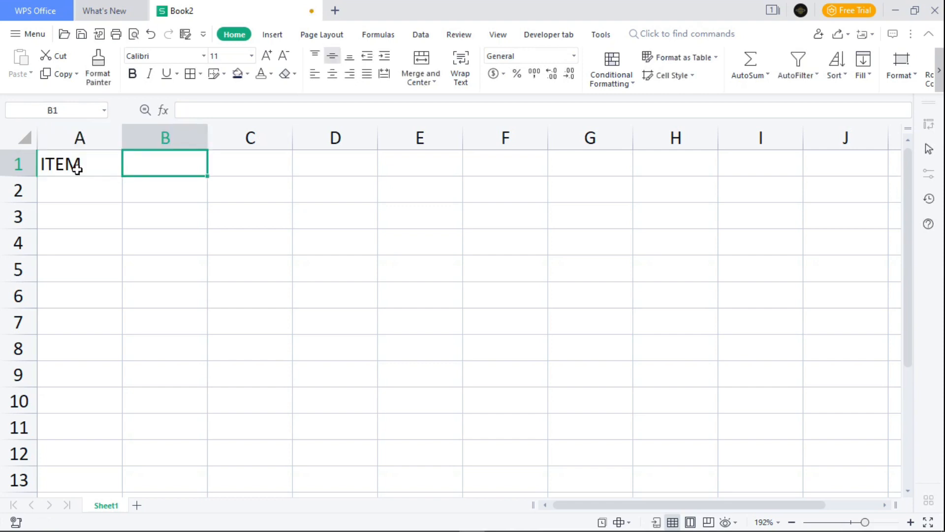
text(QUA)
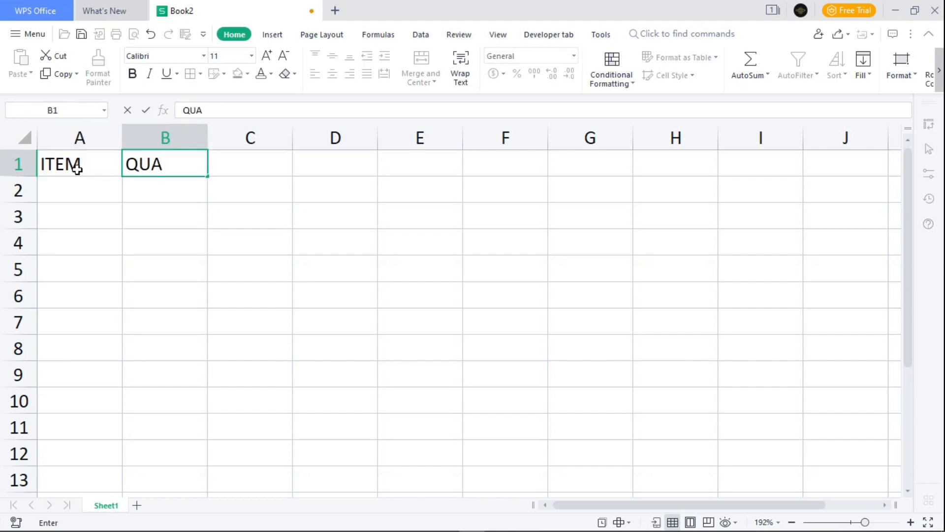
text(NTITY)
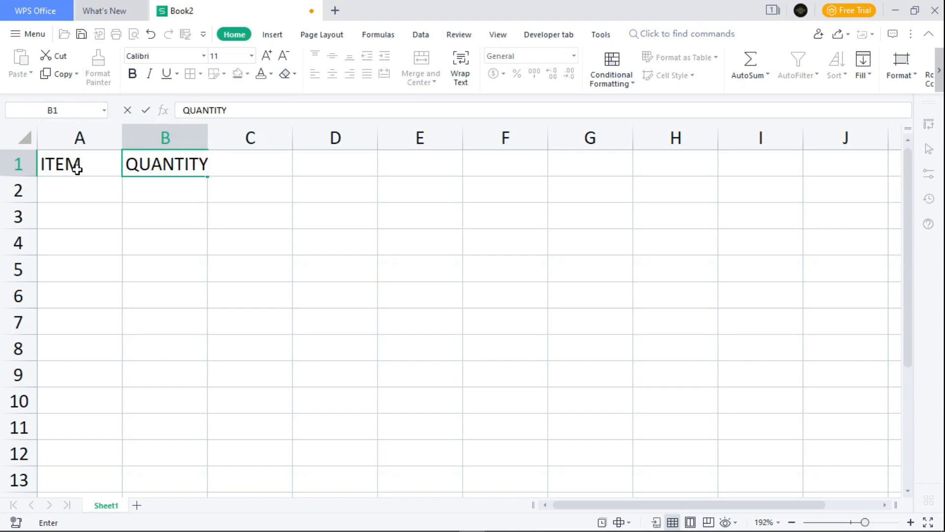
click(250, 164)
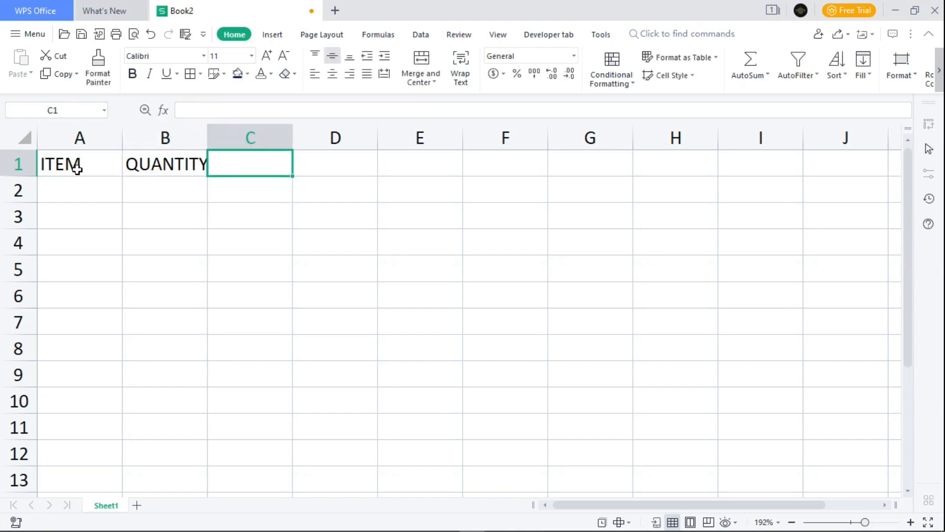
text(PRICE)
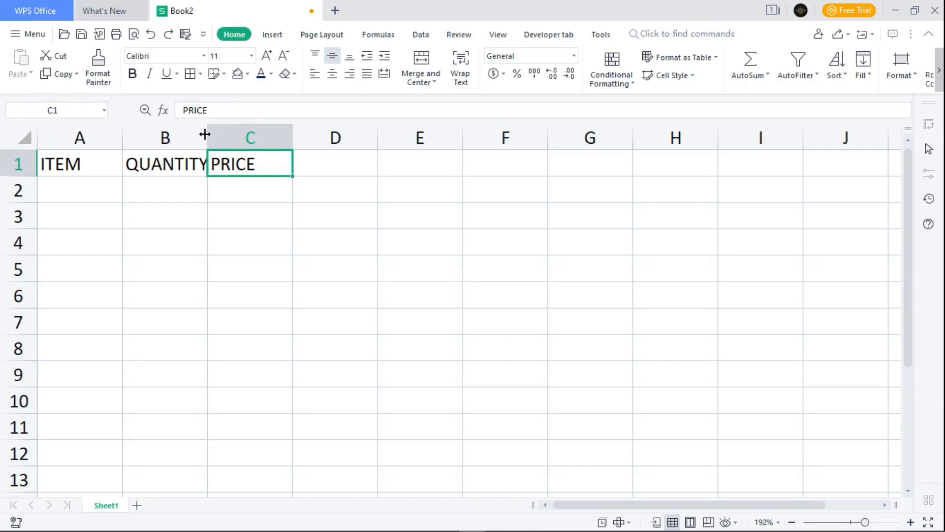
drag(223, 137, 204, 137)
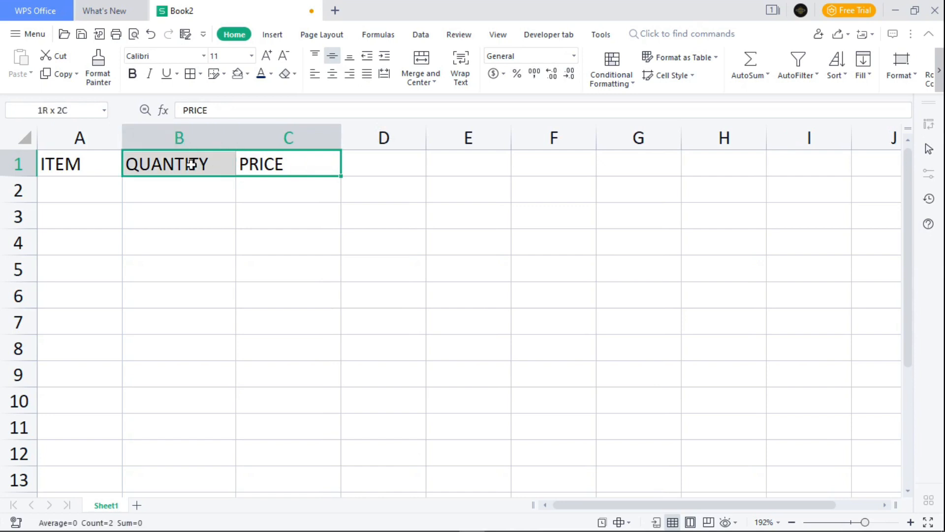
Step: Give the A1:C1 headers a dark-blue fill with bold white text at size 12
click(79, 163)
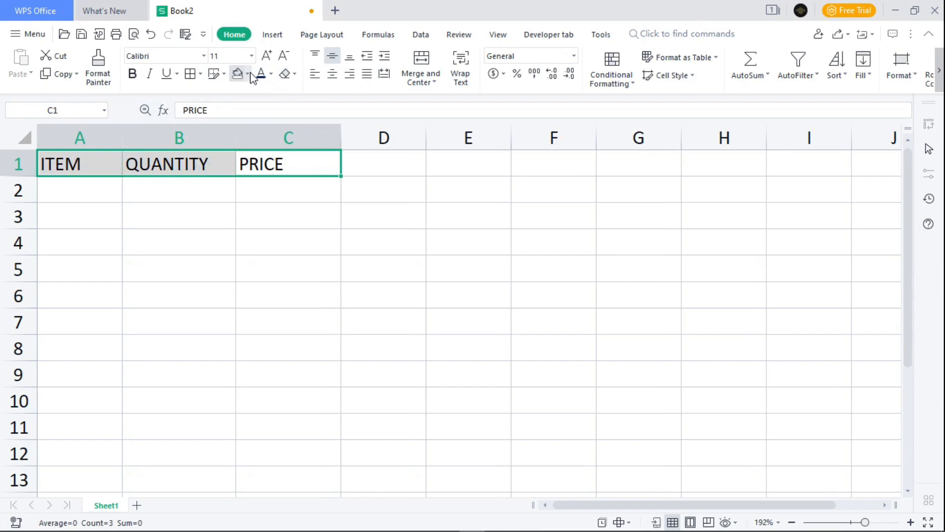
click(247, 73)
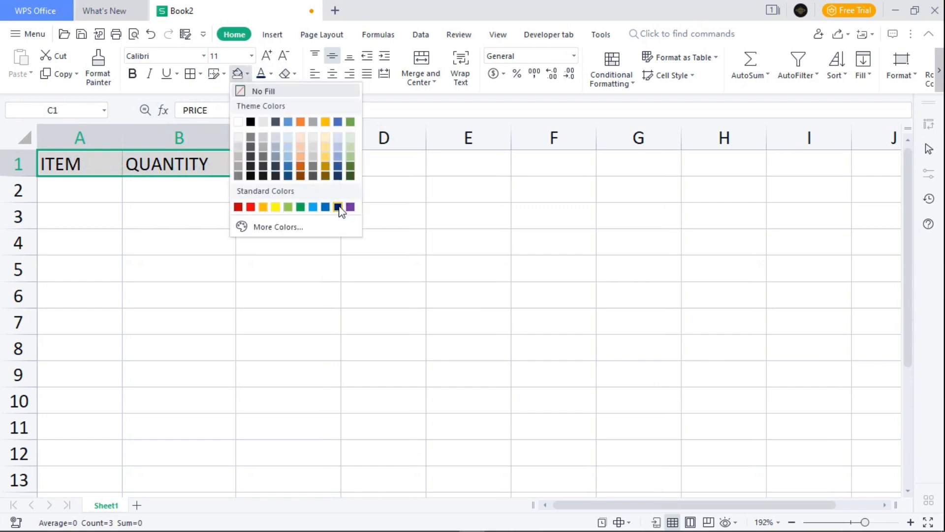
click(261, 74)
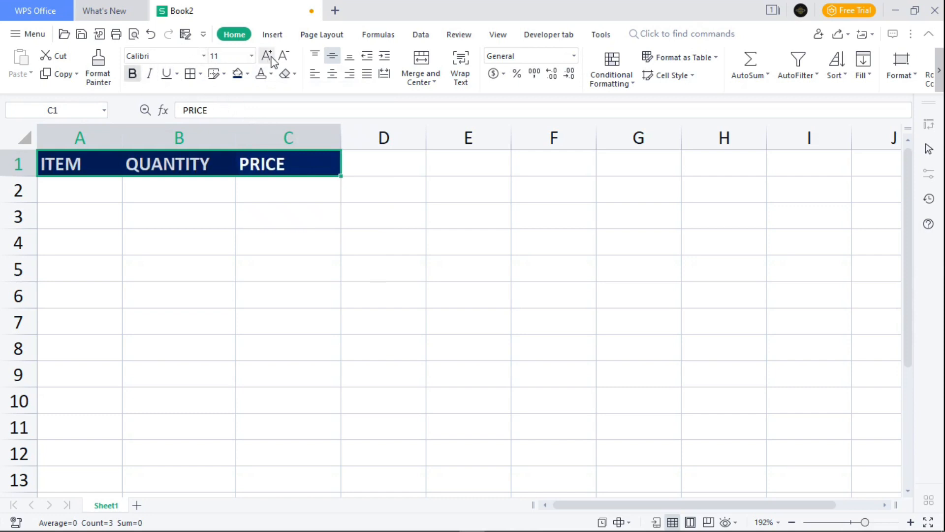
click(266, 56)
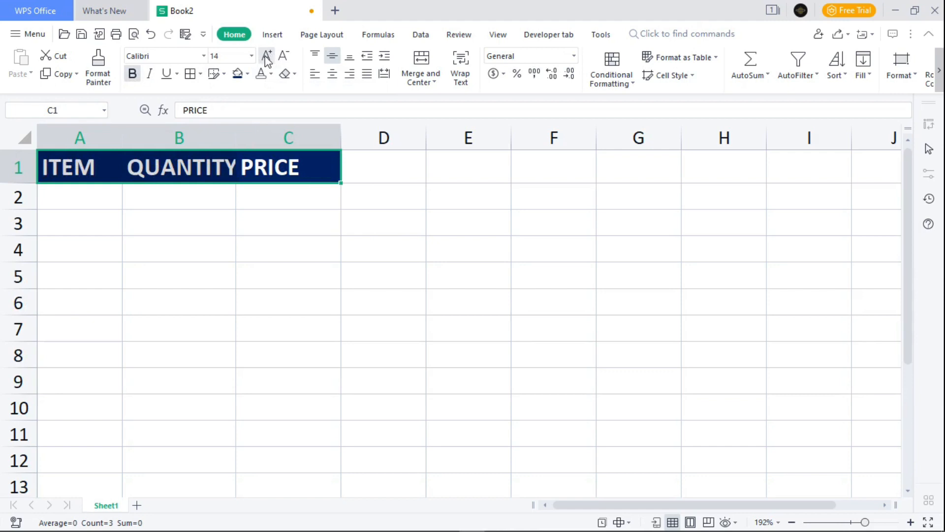
click(283, 56)
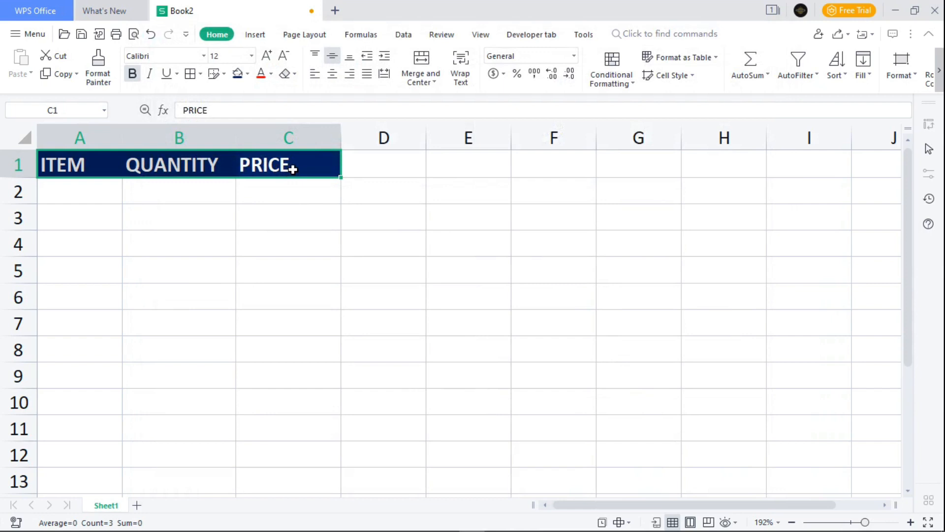
mouse_move(240, 168)
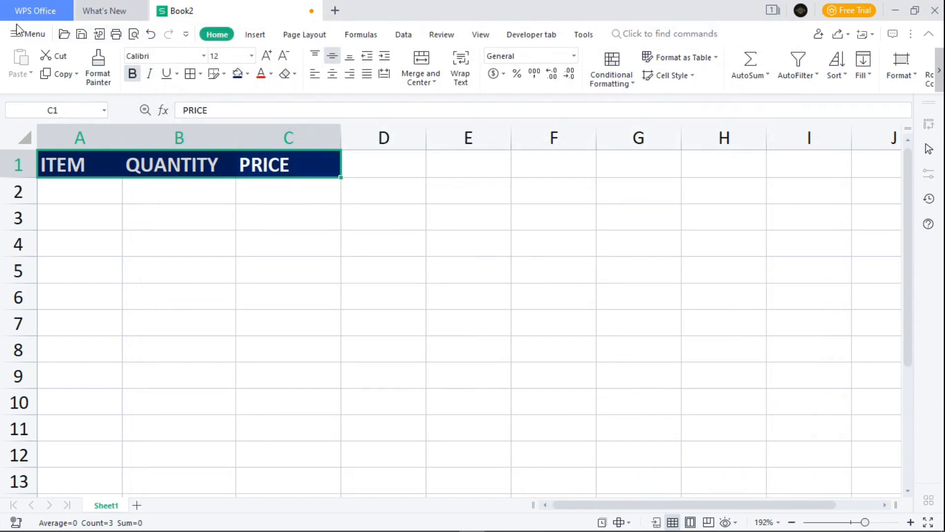
mouse_move(36, 42)
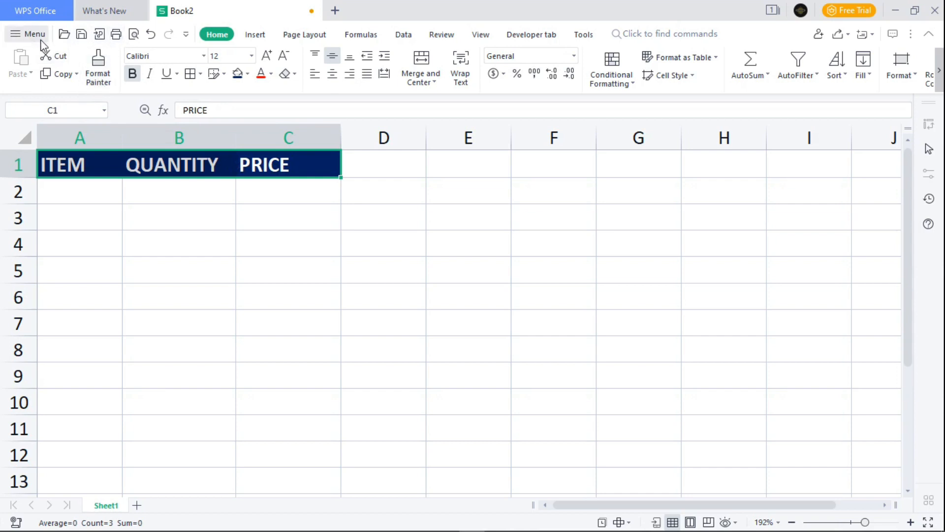
mouse_move(42, 45)
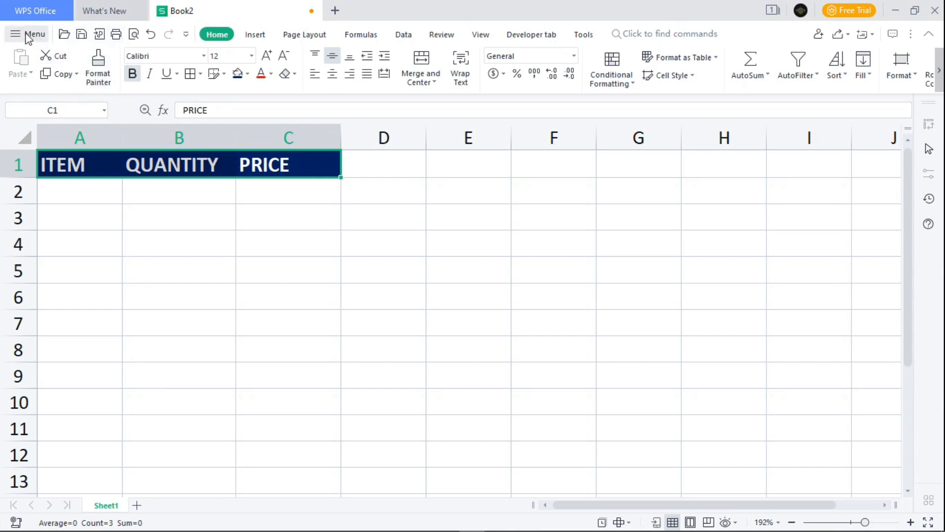
Step: Open Options from the Menu on the Quick Access Toolbar page
click(27, 34)
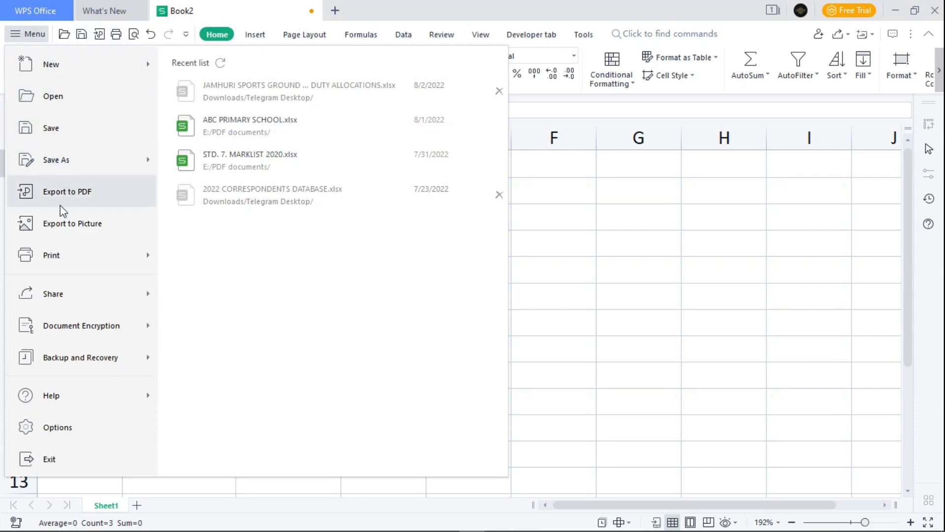
mouse_move(56, 427)
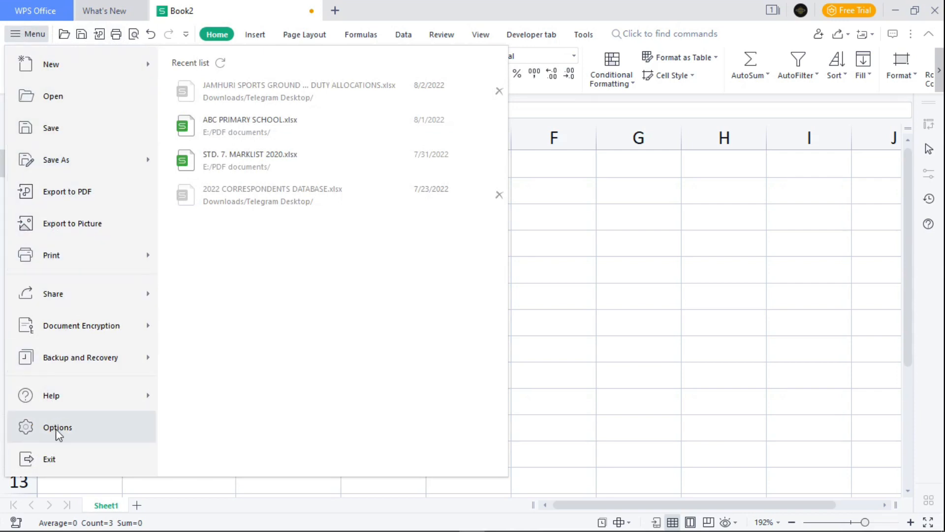
click(56, 426)
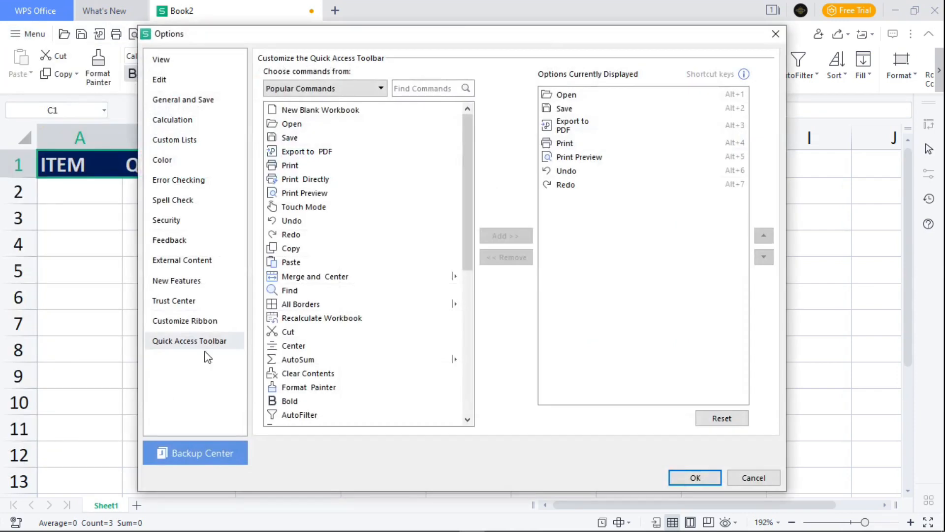
mouse_move(302, 206)
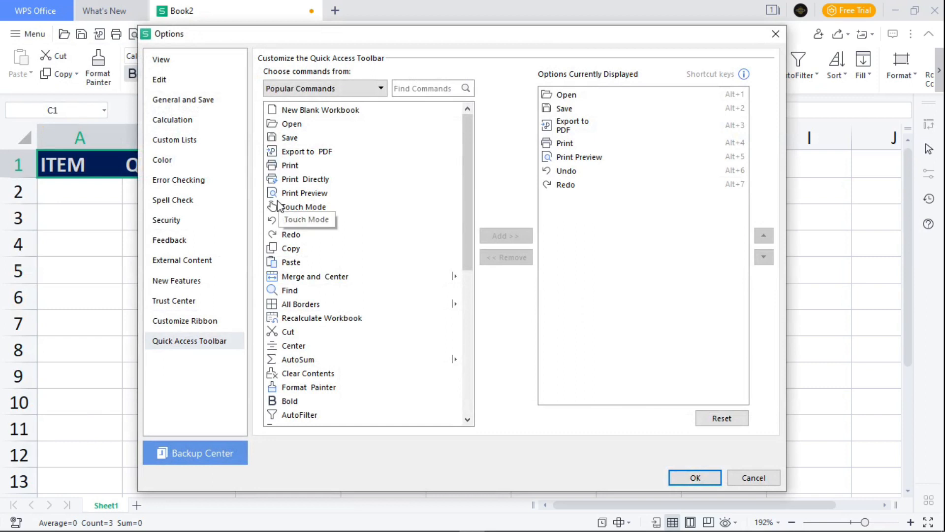
mouse_move(190, 354)
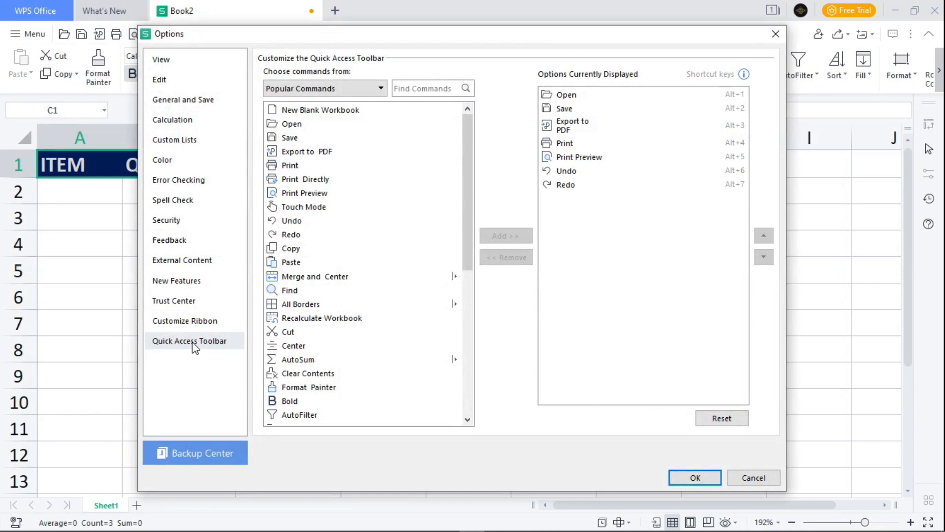
mouse_move(207, 345)
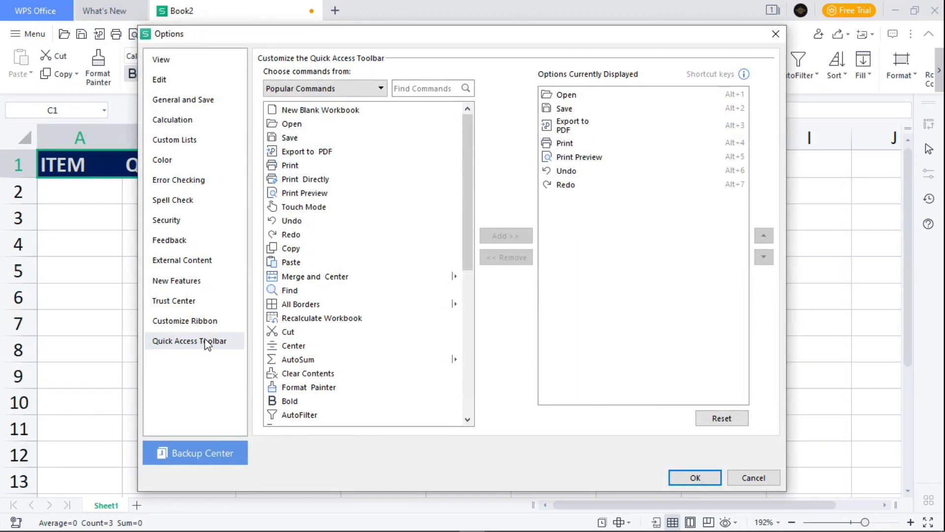
mouse_move(355, 209)
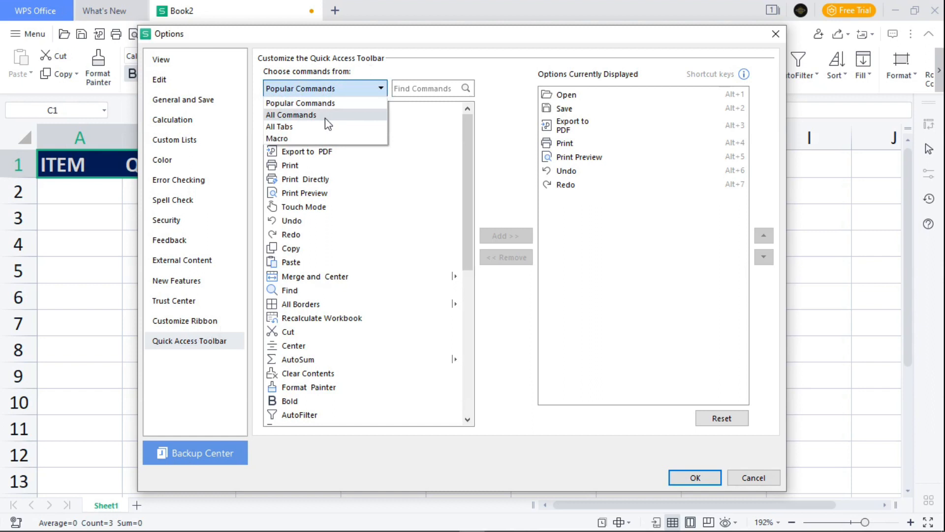
Step: Add the Form command from All Commands to the quick access toolbar list
click(290, 114)
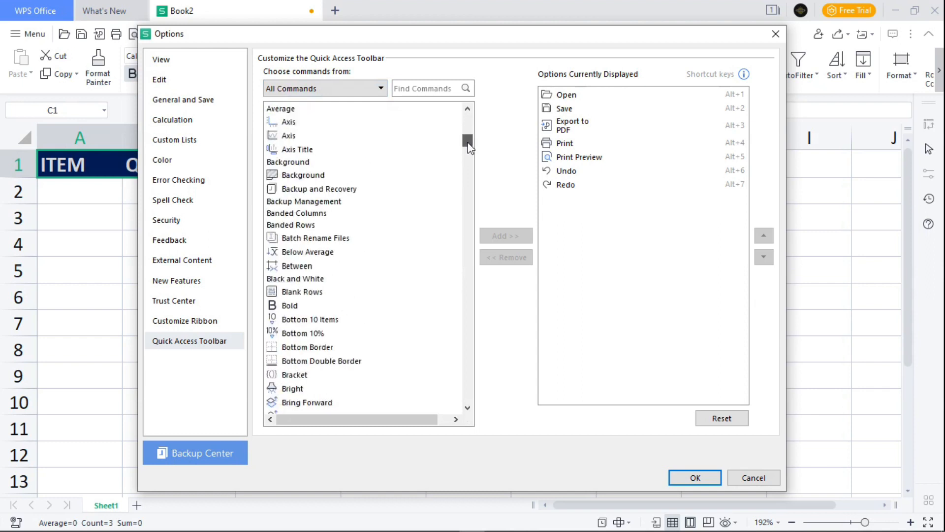
drag(469, 140, 469, 190)
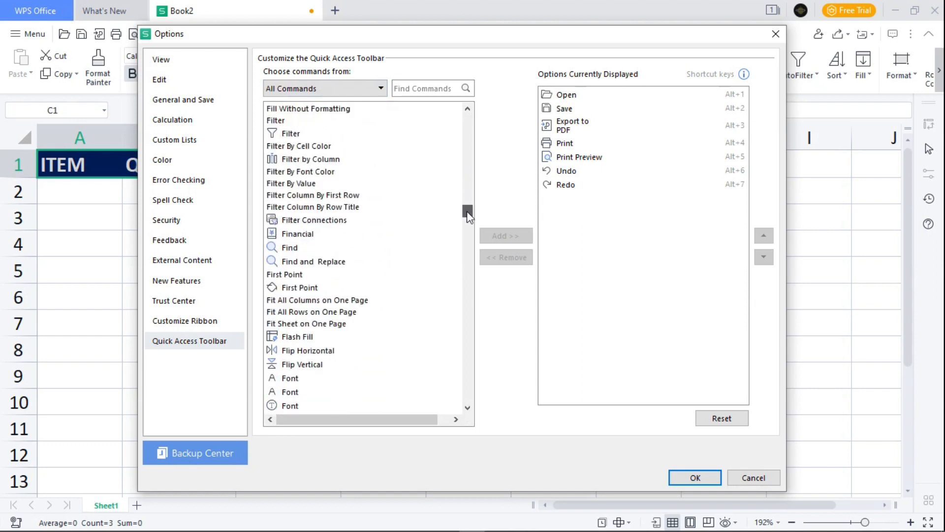
scroll(down, 3)
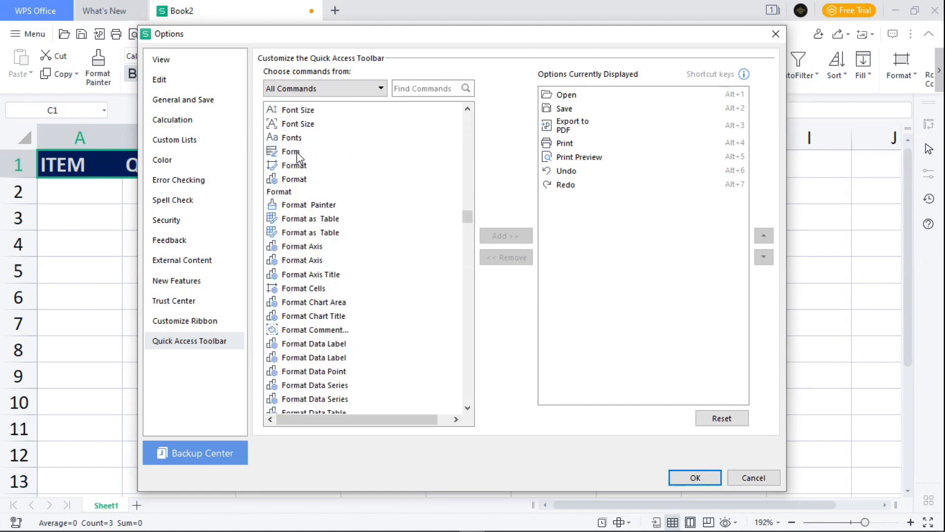
click(291, 151)
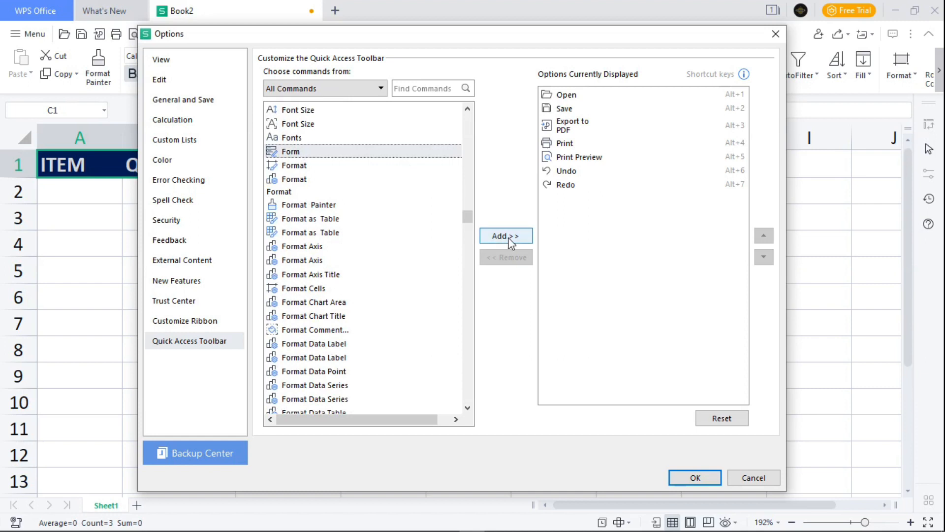
click(505, 235)
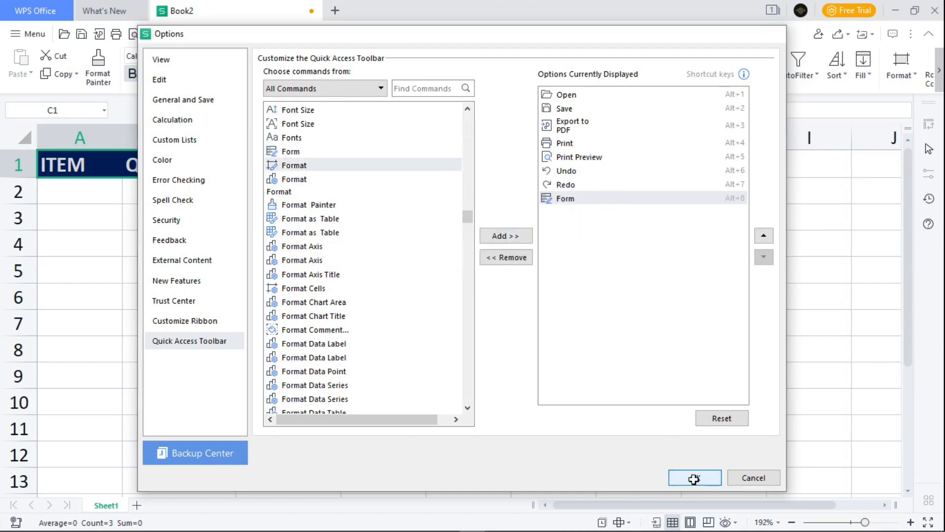
Step: Confirm the Options dialog with OK so Form joins the quick access toolbar
click(694, 478)
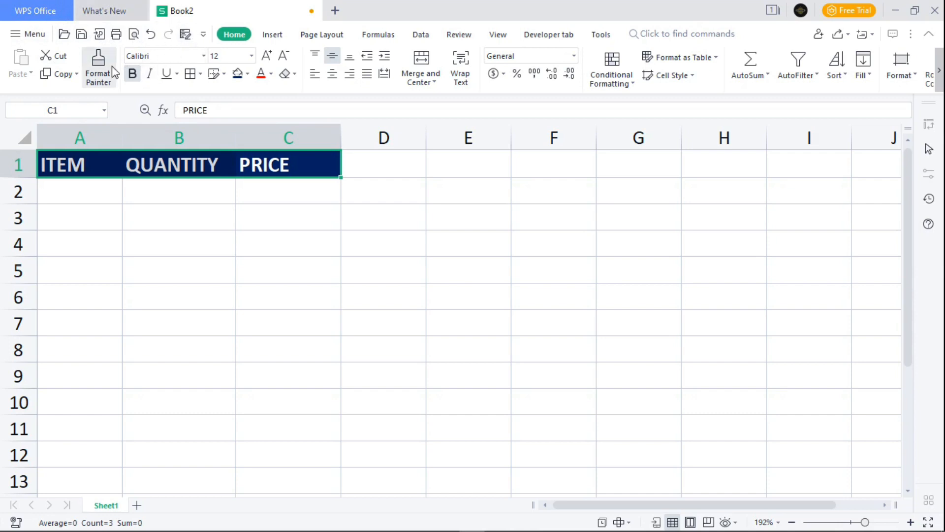
mouse_move(80, 49)
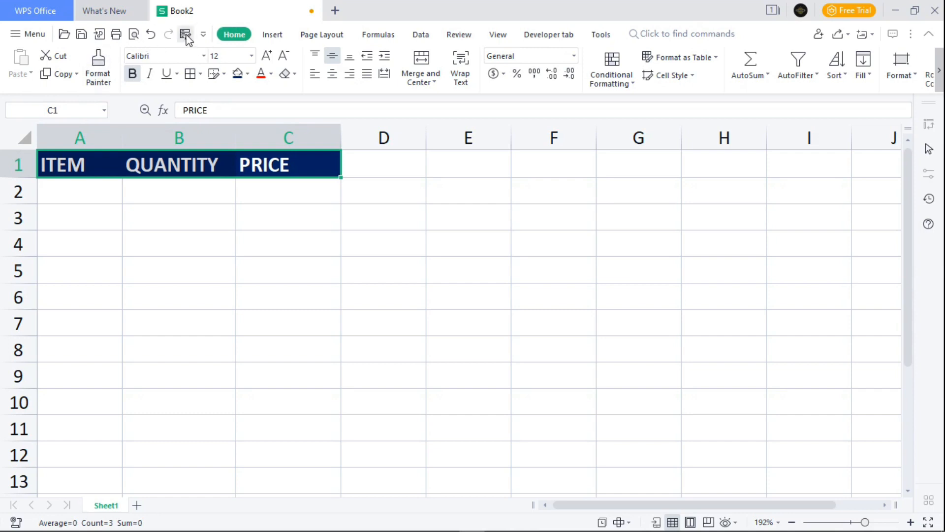
Step: Open the data Form and submit the first record: BOOKS, 5 PCS, 500
click(185, 34)
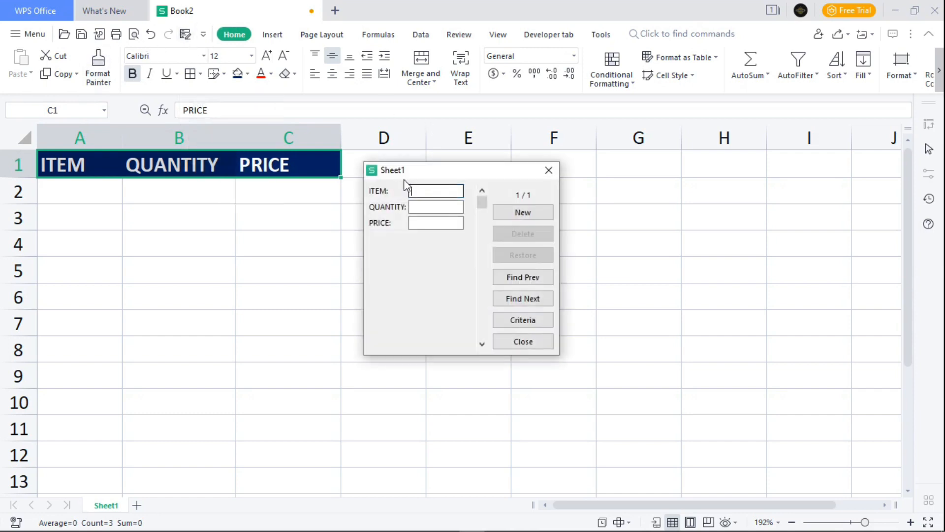
click(435, 191)
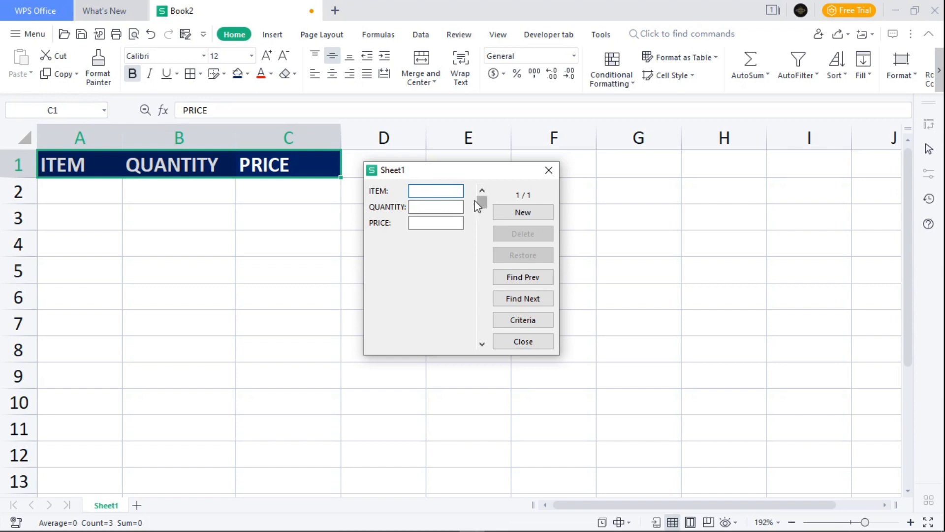
click(435, 190)
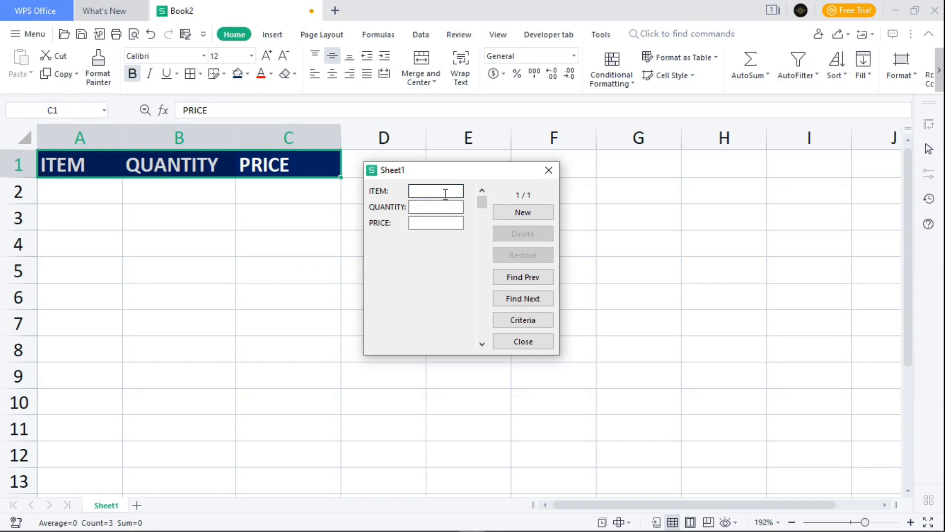
text(BOOKS)
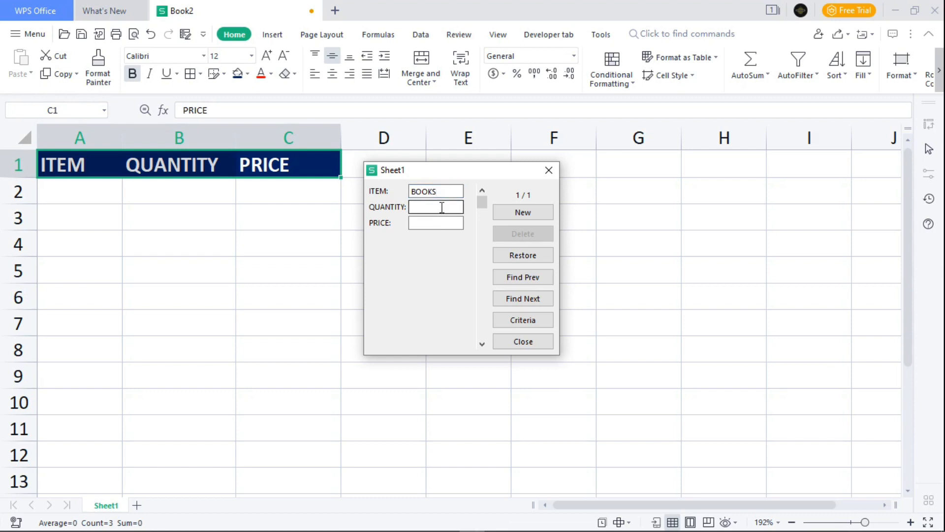
text(5 PCS)
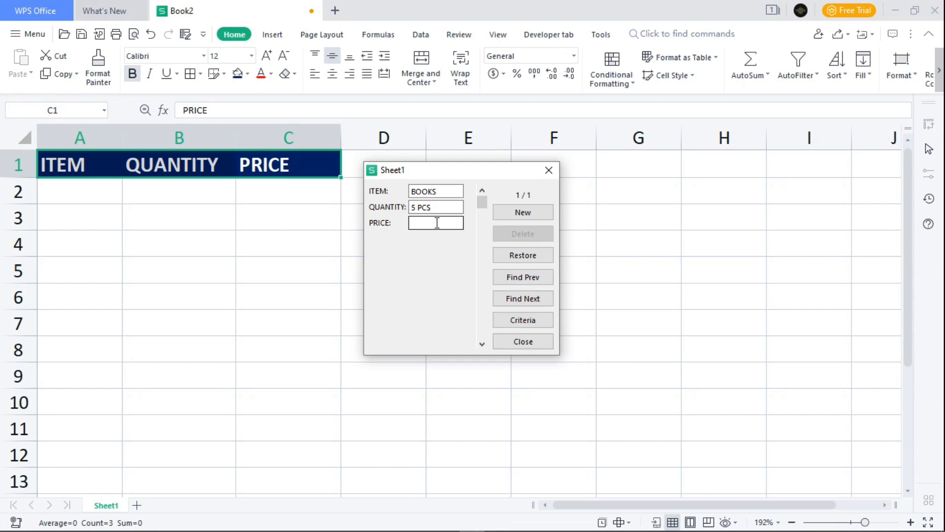
text(5)
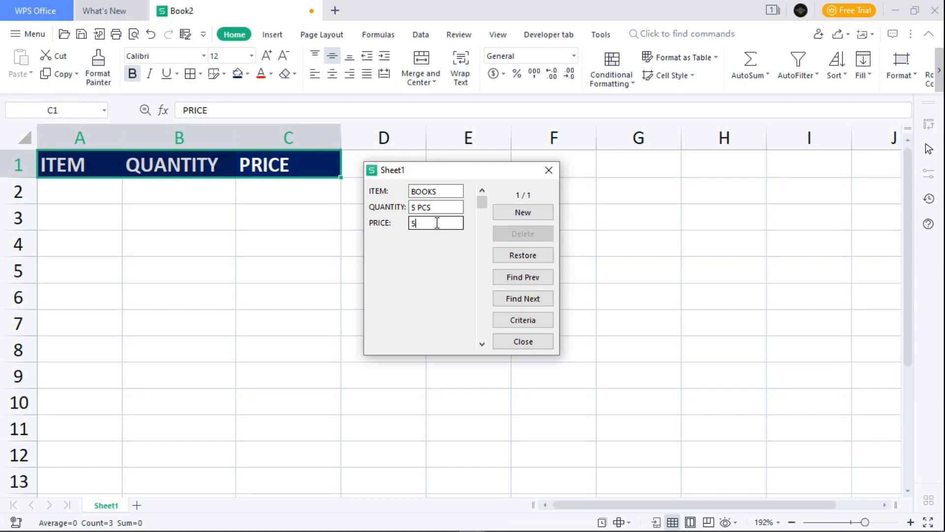
text(00)
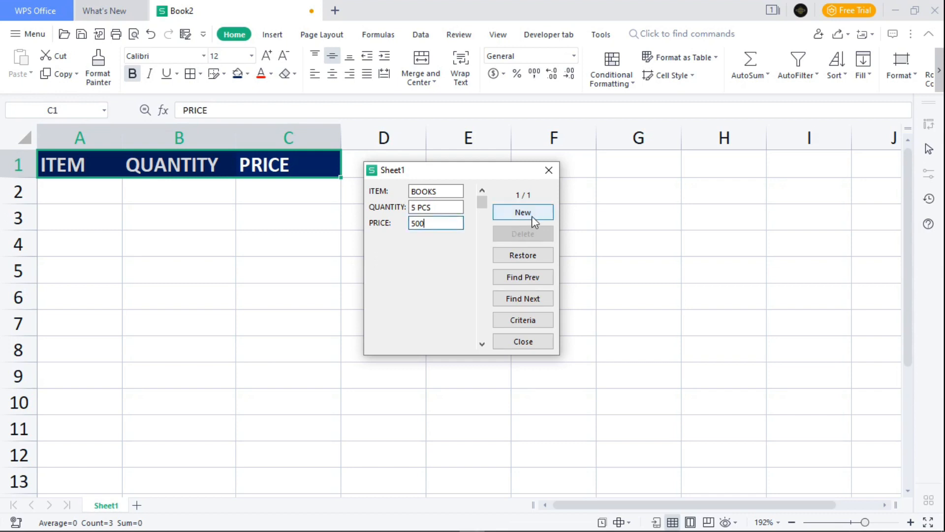
click(522, 212)
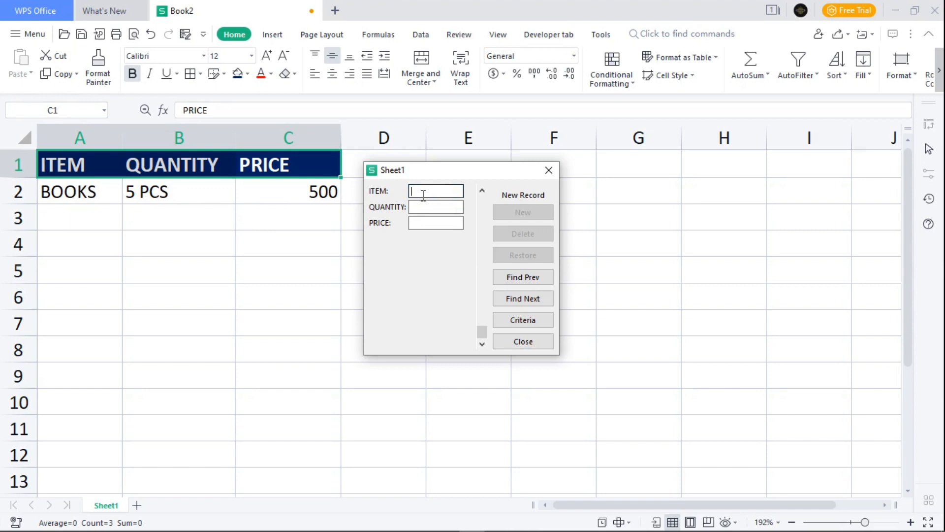
Step: Submit the second record through the Form: PENS, 10 PCS, 200
text(H)
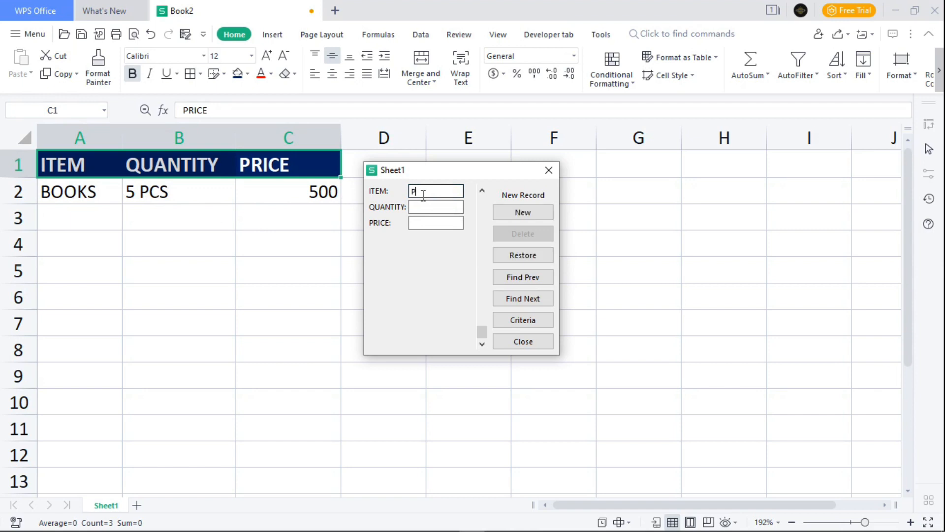
text(PENS)
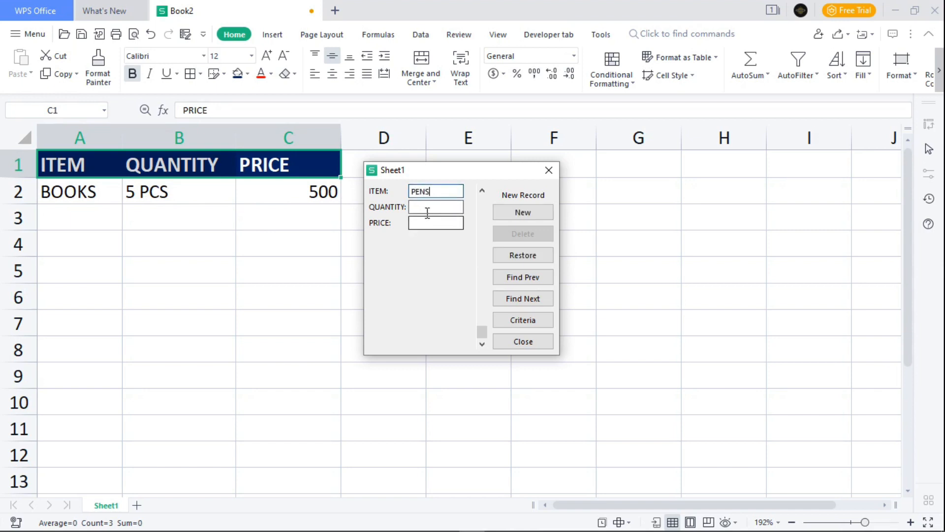
click(435, 206)
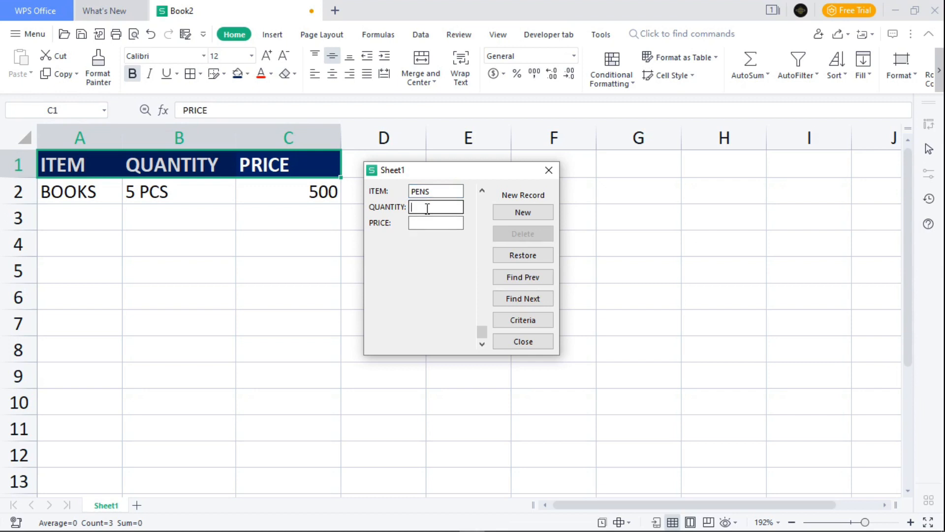
text(10)
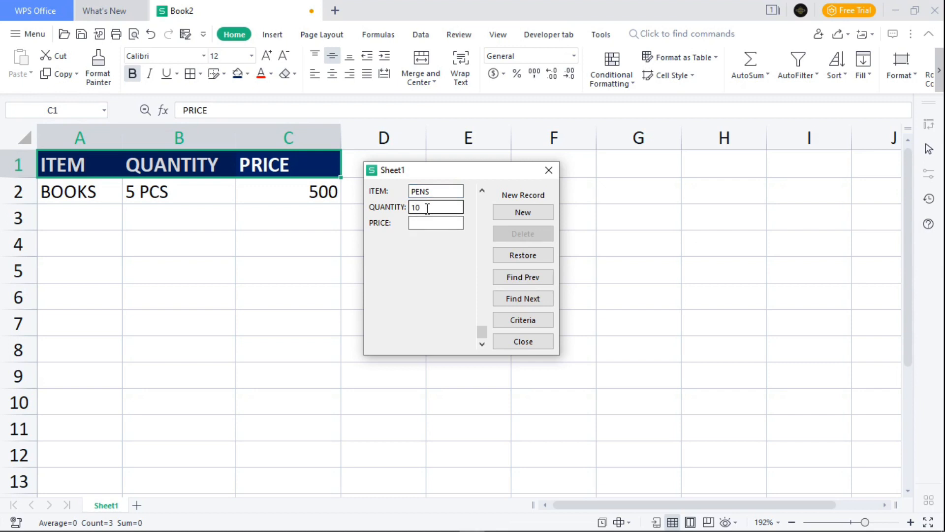
click(435, 207)
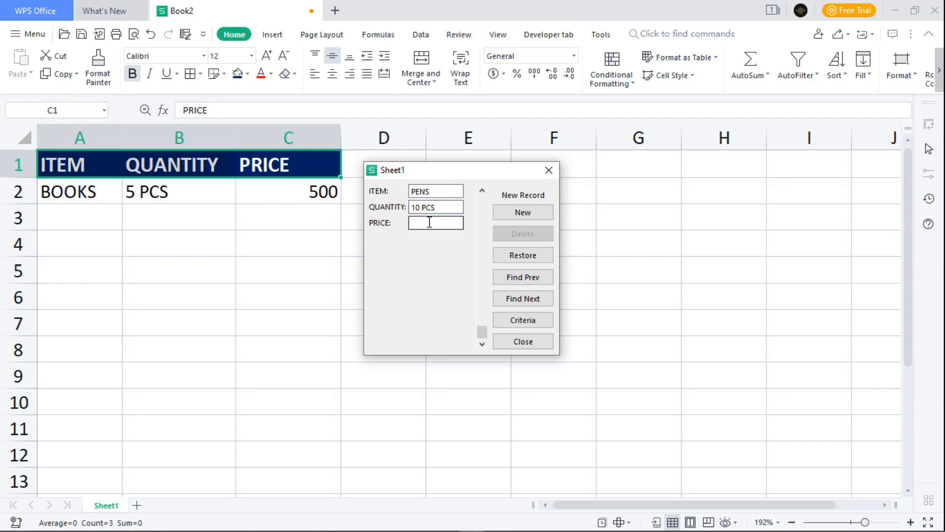
text(2)
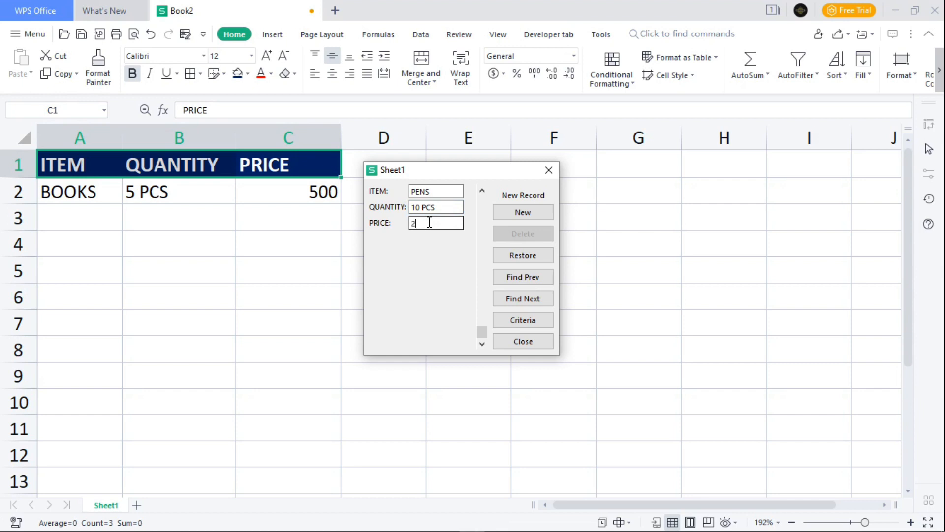
text(00)
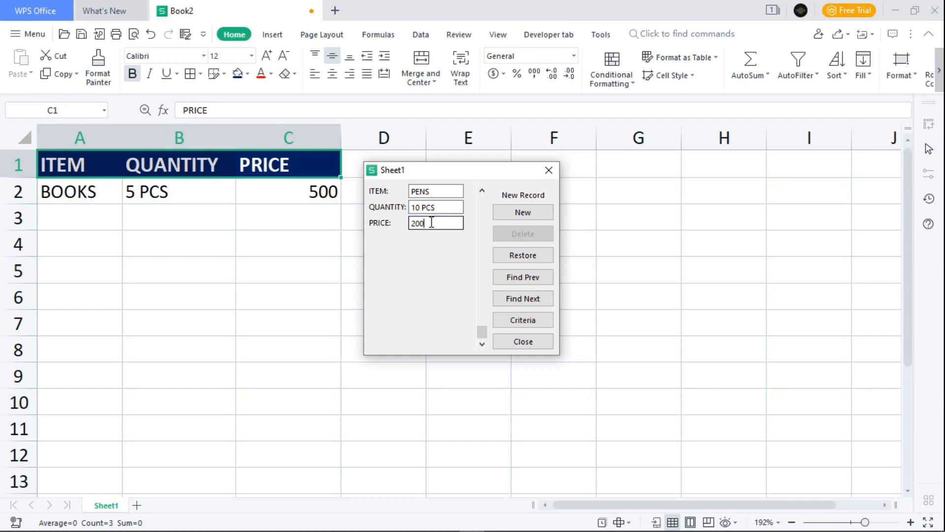
click(522, 212)
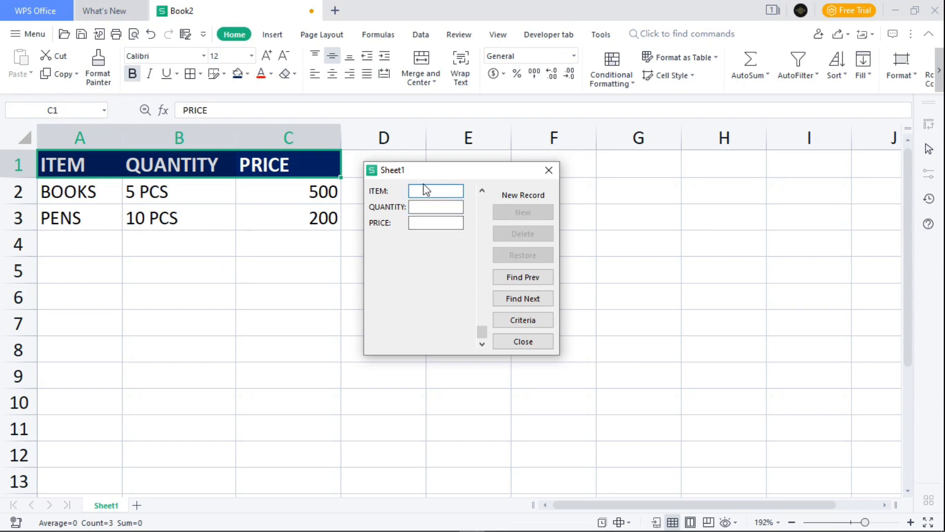
click(435, 190)
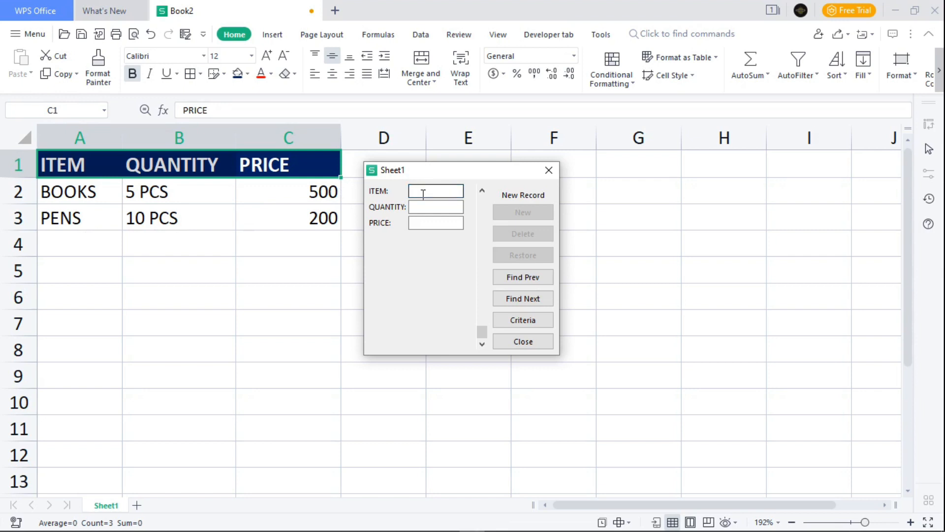
Step: Submit the third record through the Form: BAGS, 1 PC, 2000
text(BAGS)
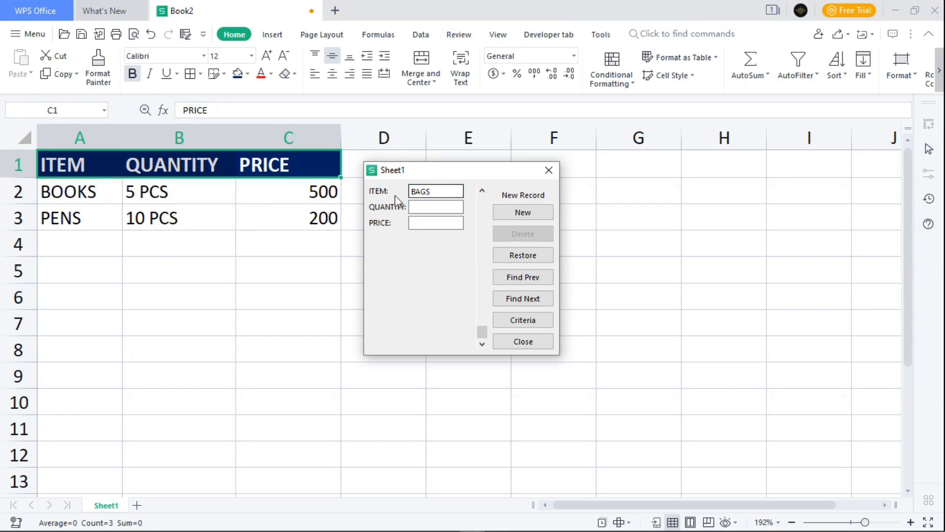
click(435, 206)
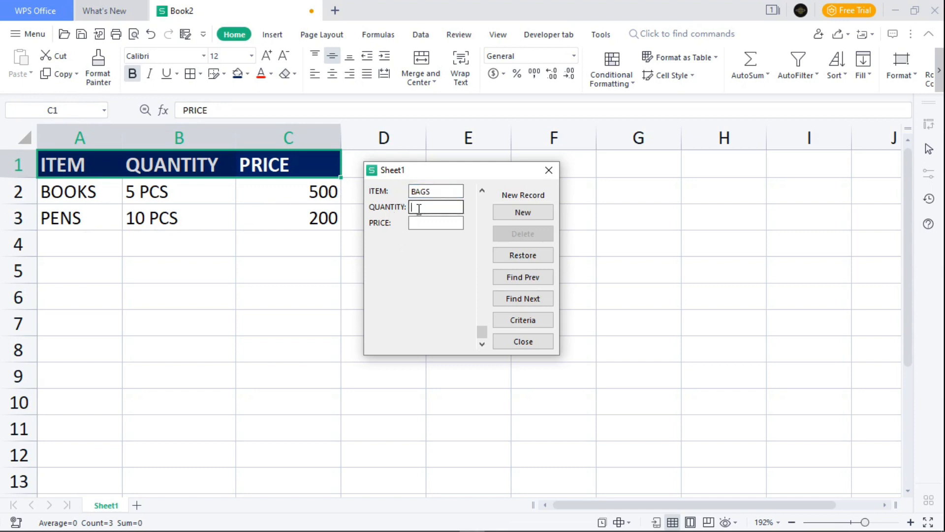
text(1)
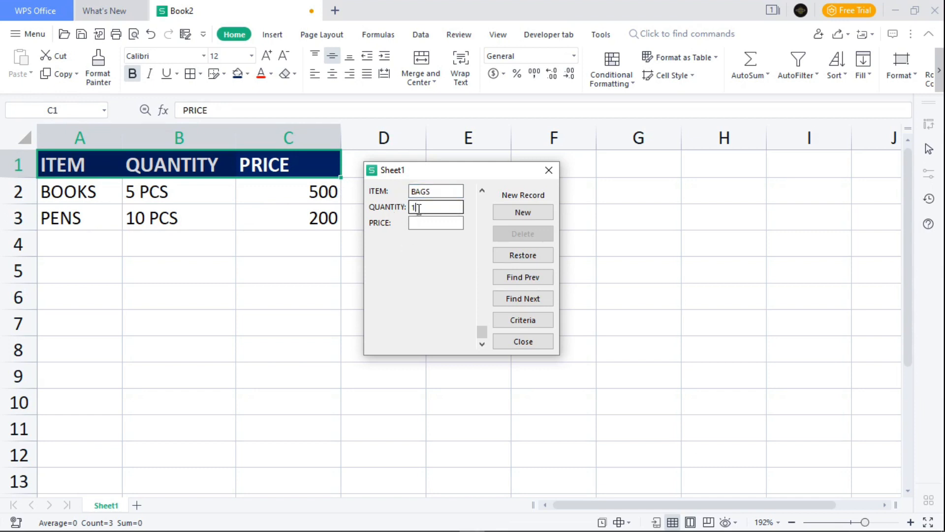
text(1)
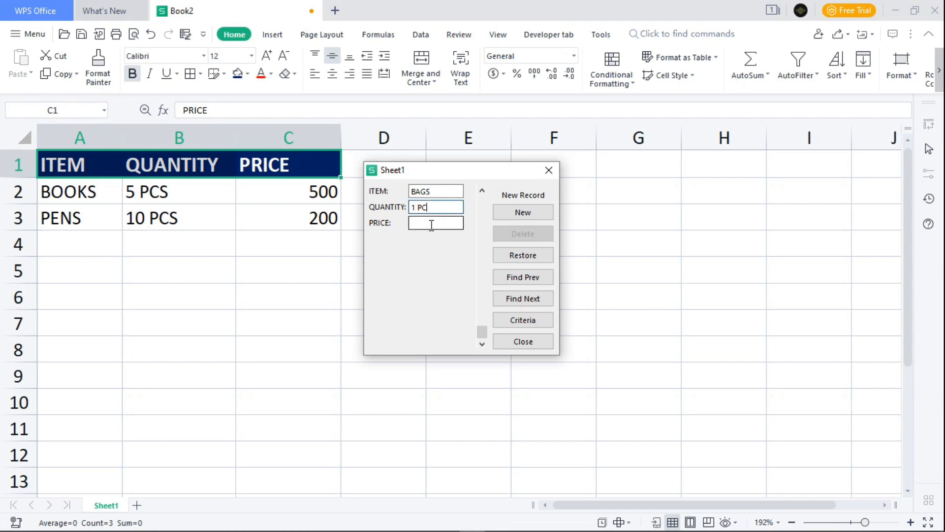
text(2000)
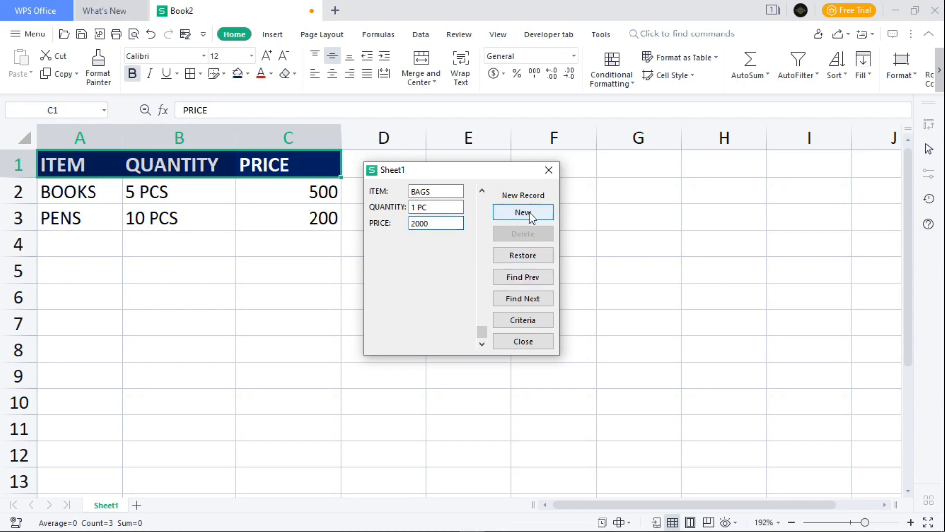
click(522, 211)
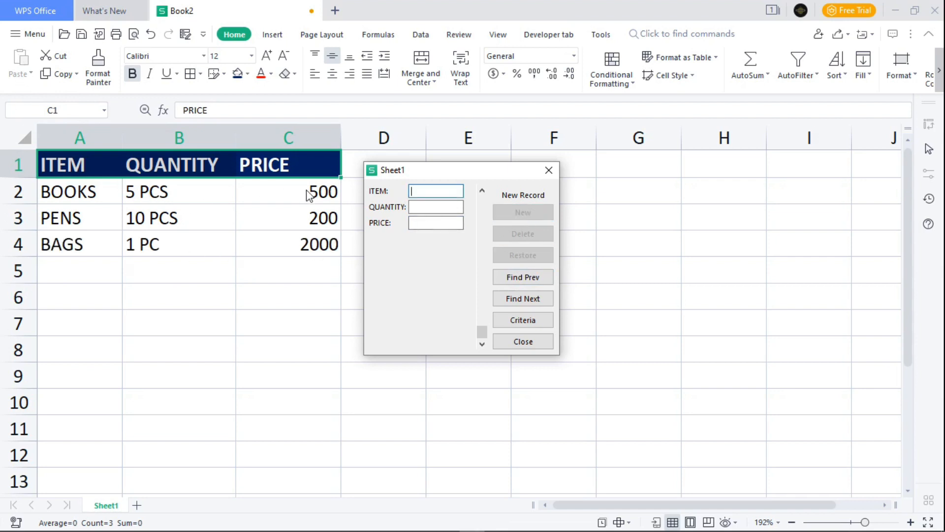
click(435, 191)
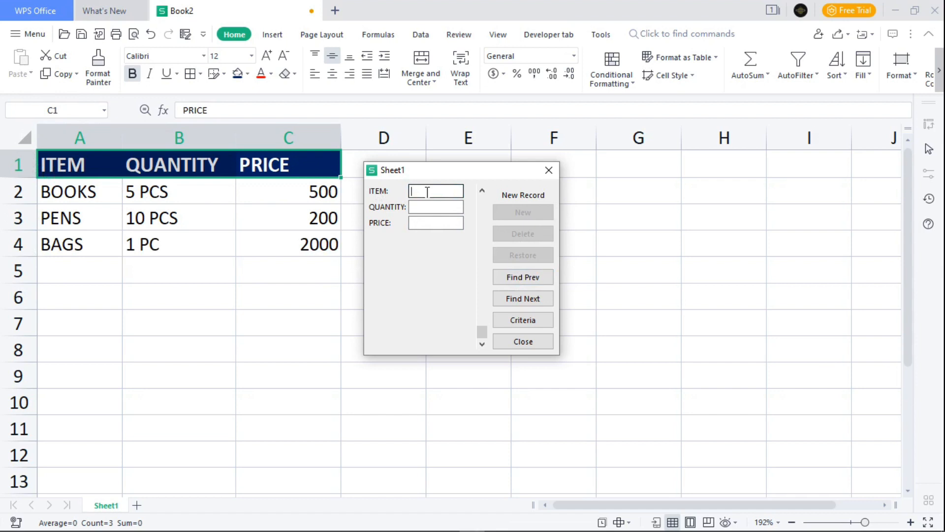
Step: Submit the record GEOMETRICAL SET, 2 PCS, 800, then close the data form
text(G)
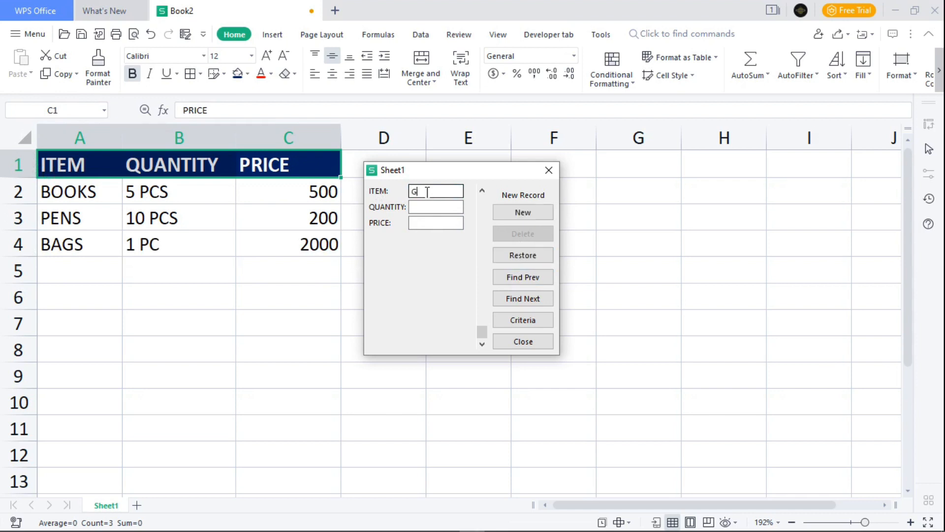
text(EOMETR)
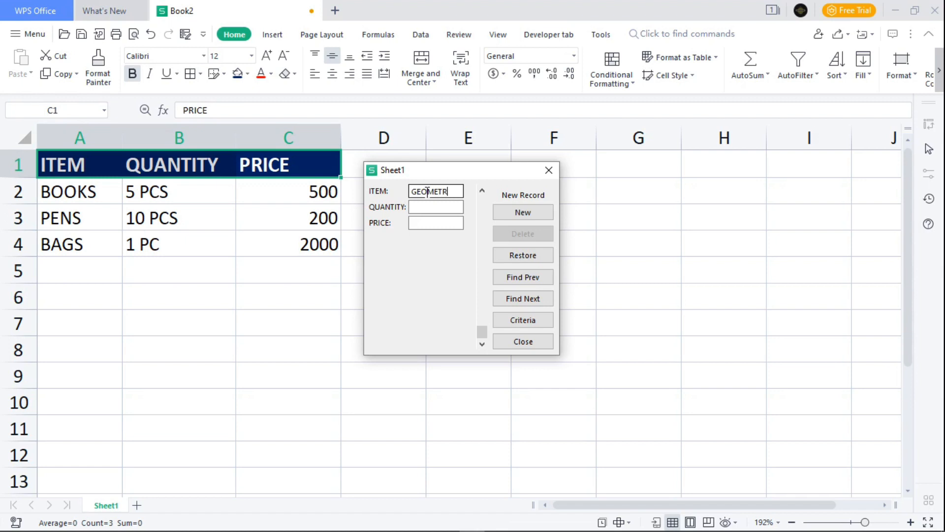
text(CAL SE)
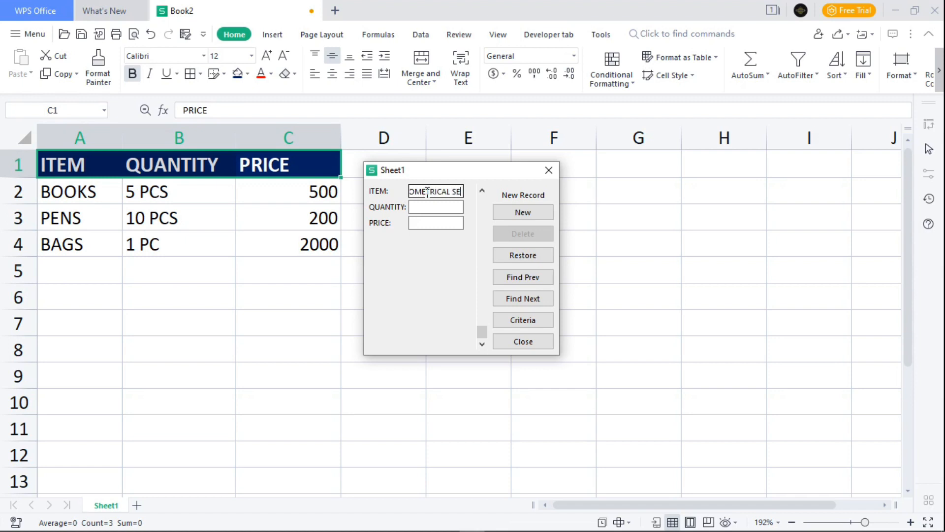
text(METRICAL SET)
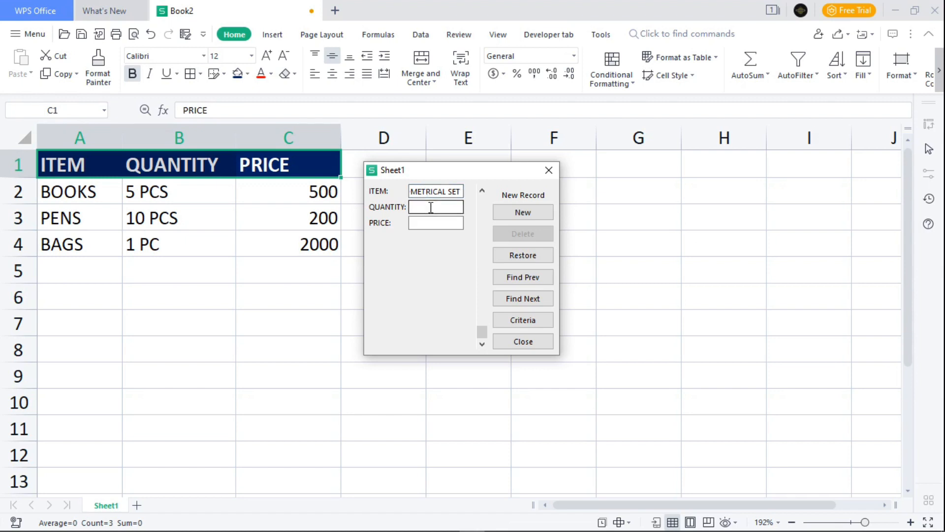
text(2 PCS)
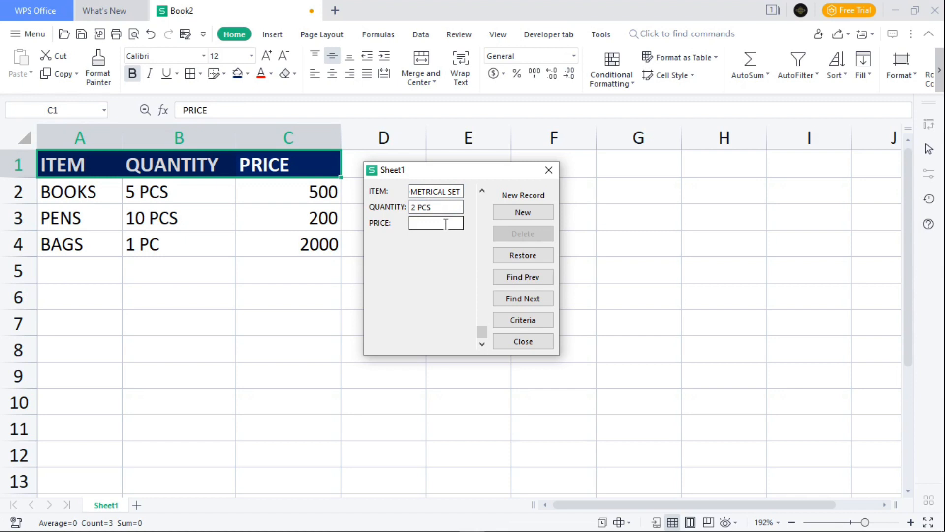
text(800)
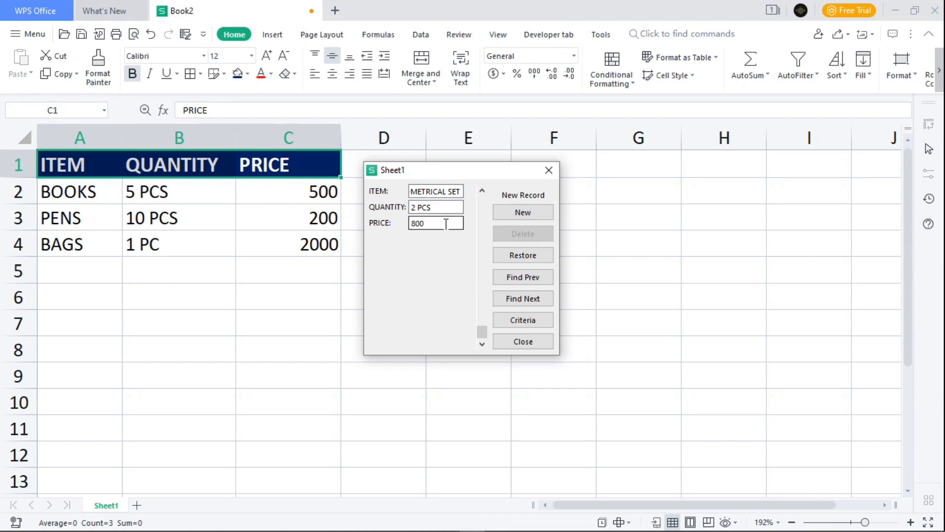
click(521, 212)
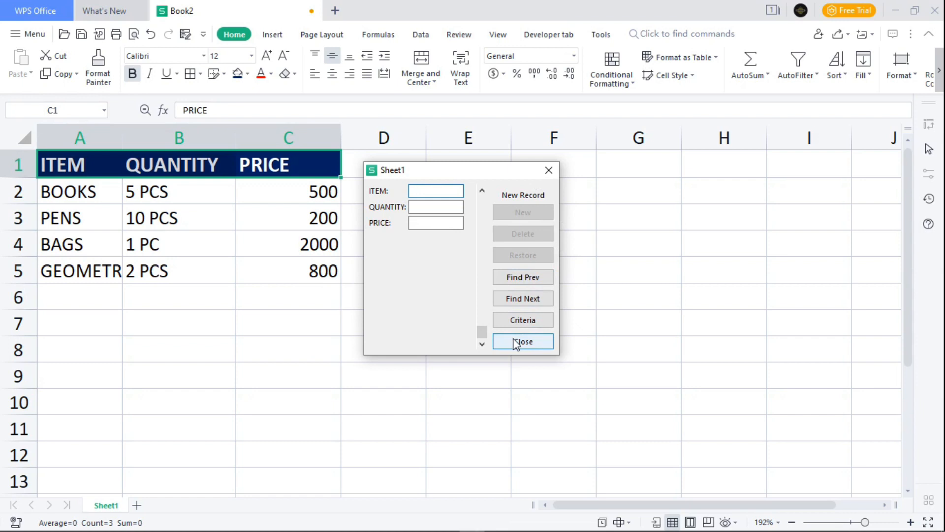
click(521, 341)
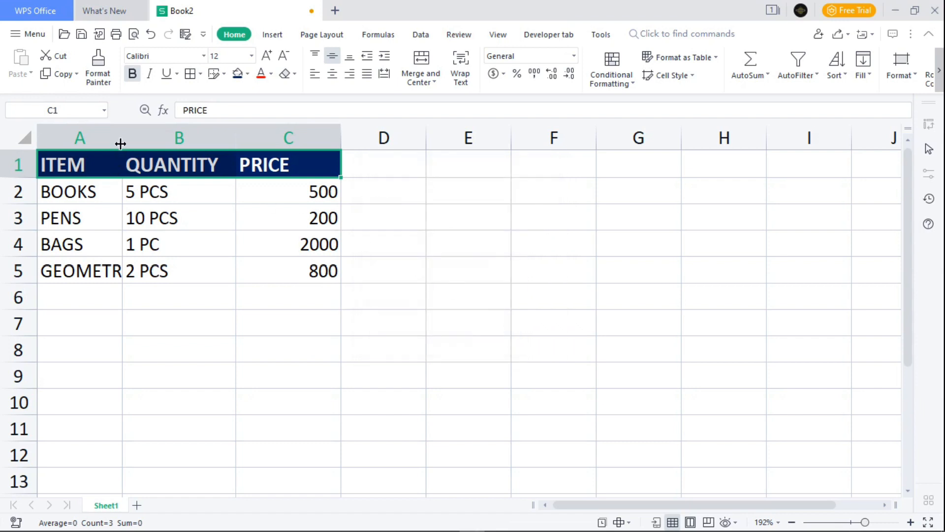